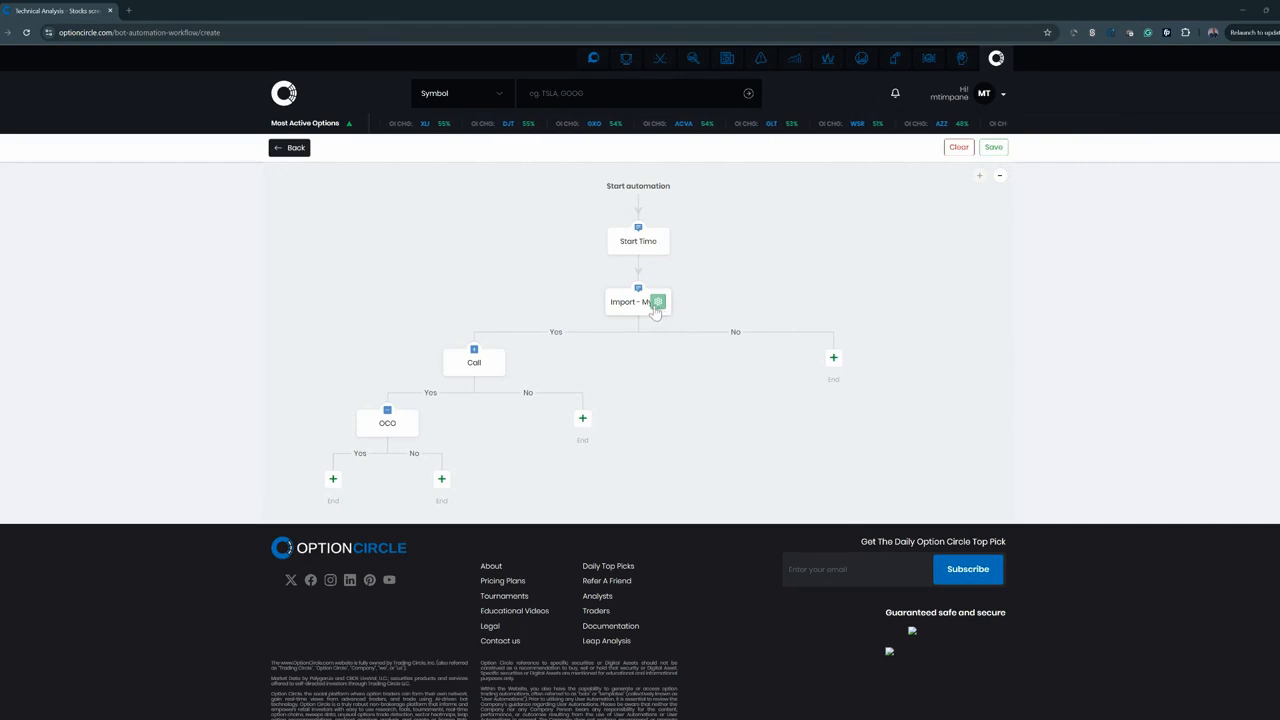
Step: View the Import - My Bot step's Edit Settings with its pre-screened technical preferences
left_click(658, 300)
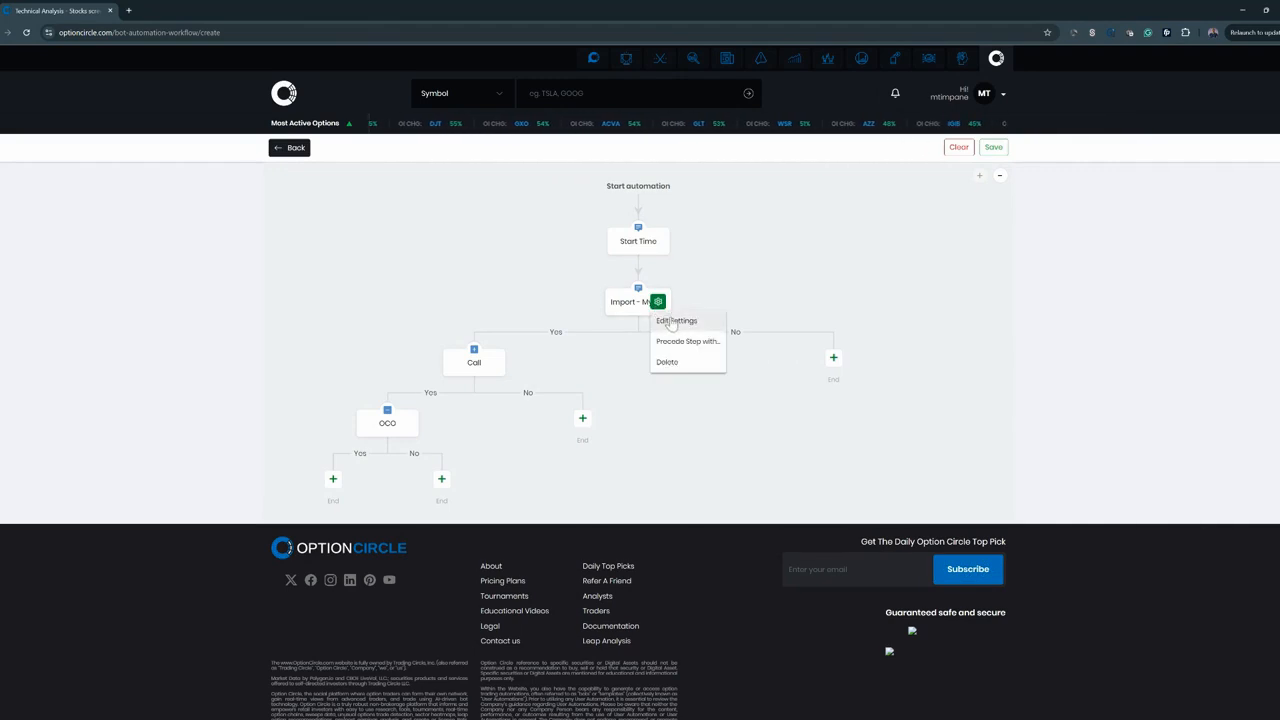
left_click(676, 320)
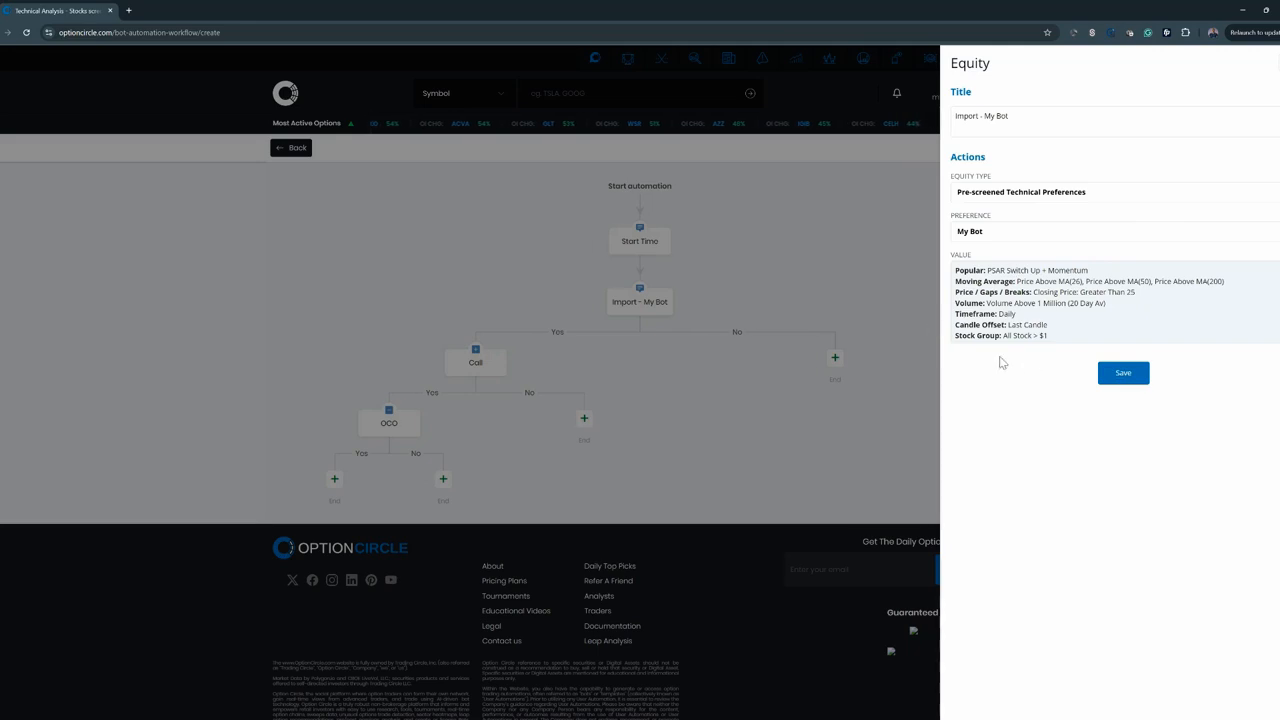
mouse_move(1058, 350)
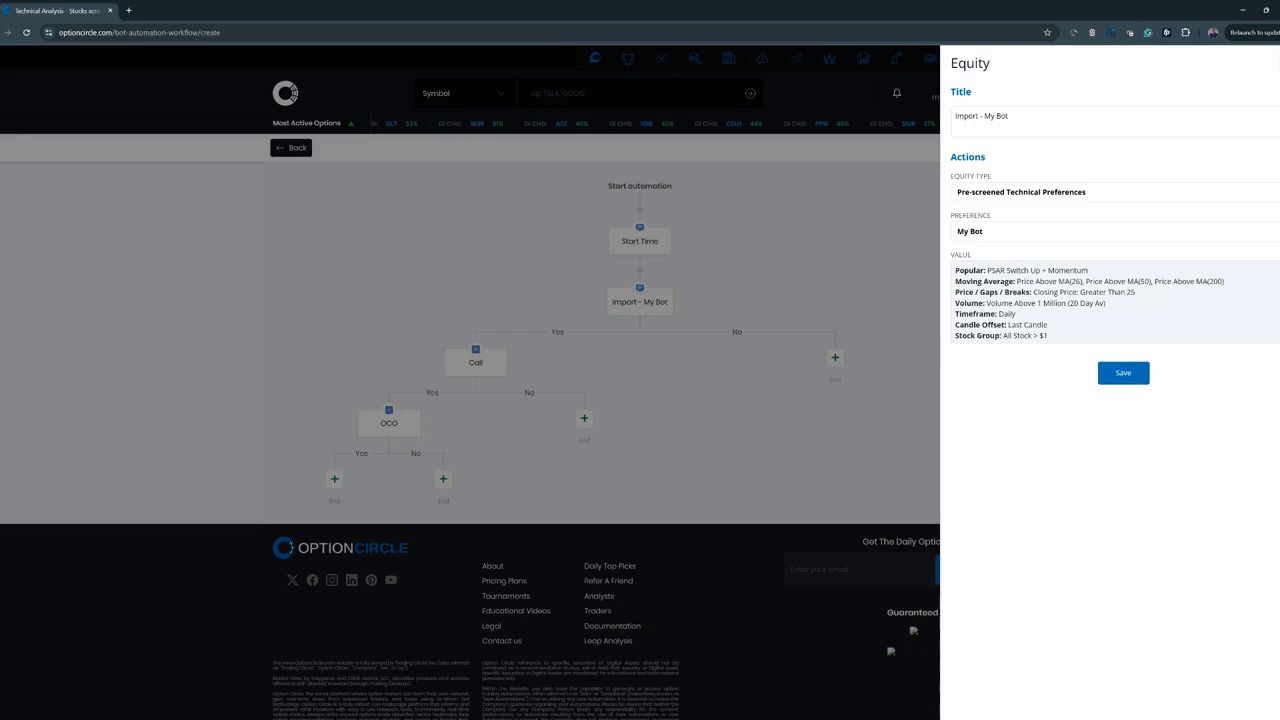
Step: Dismiss the Equity settings panel unchanged, returning to the Import, Call and OCO workflow
left_click(1122, 372)
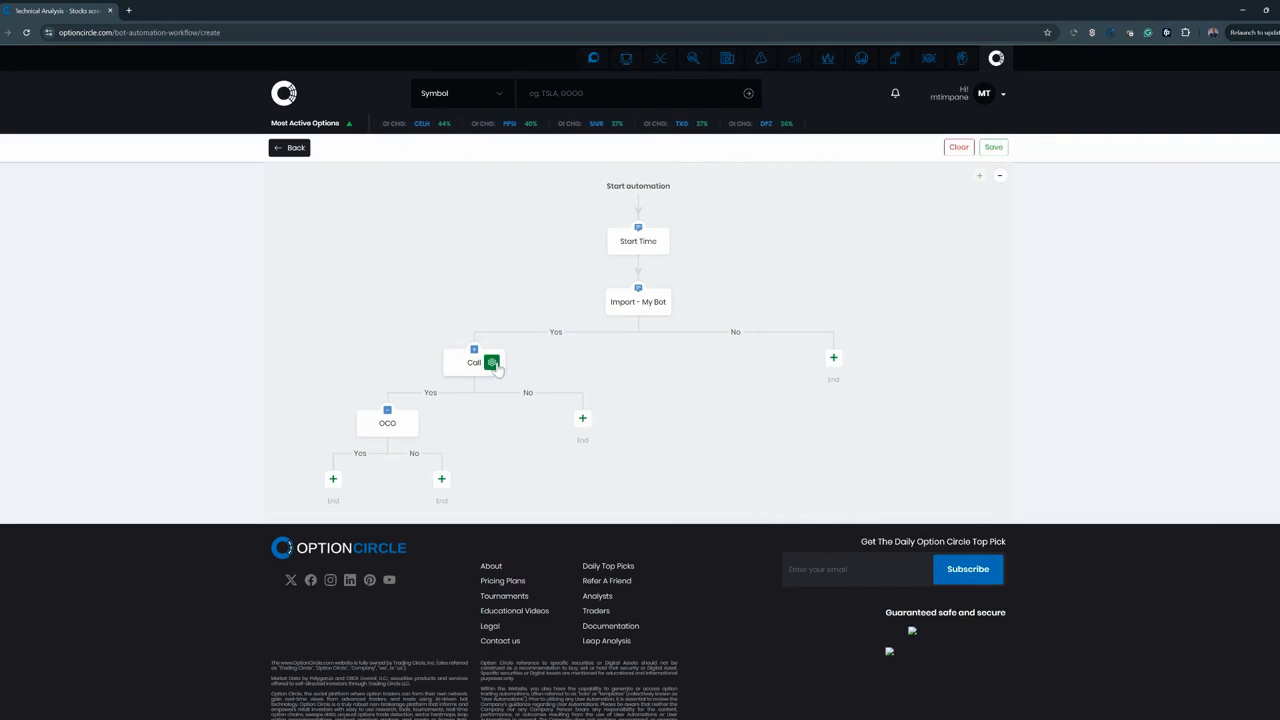
Step: Precede the Call step with a new Decision step based on Technical Indicators
left_click(492, 362)
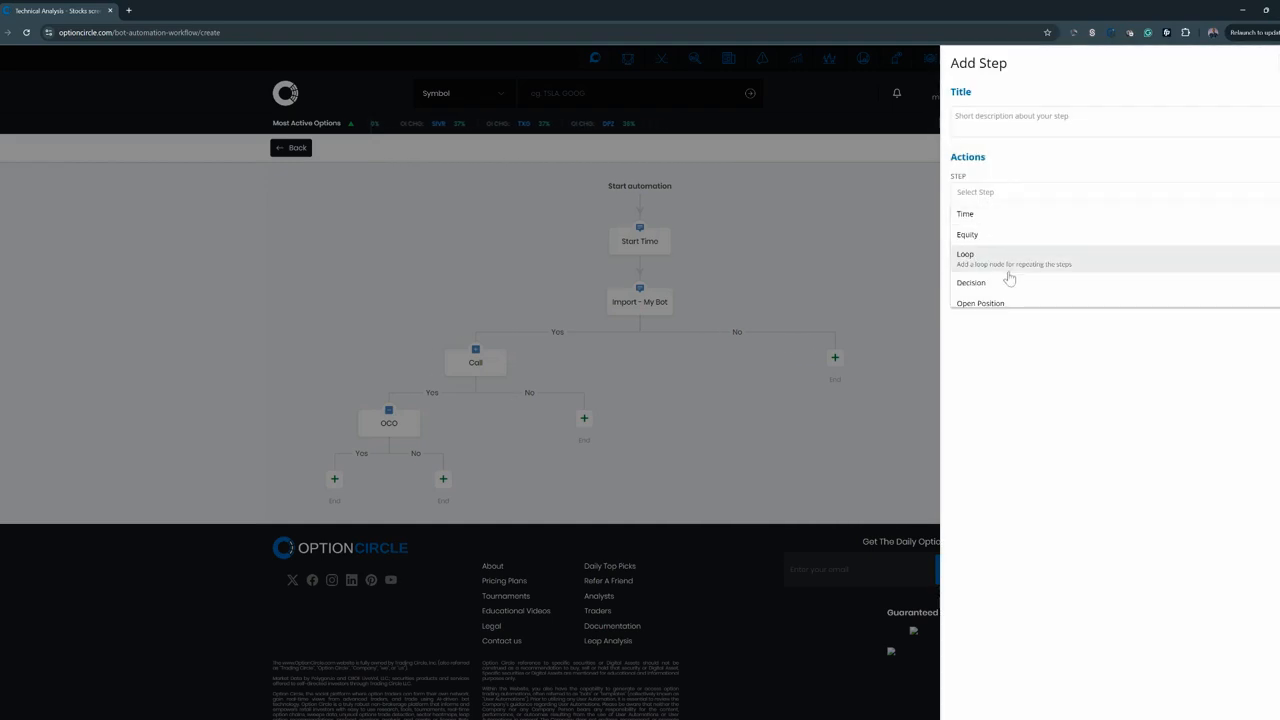
left_click(970, 282)
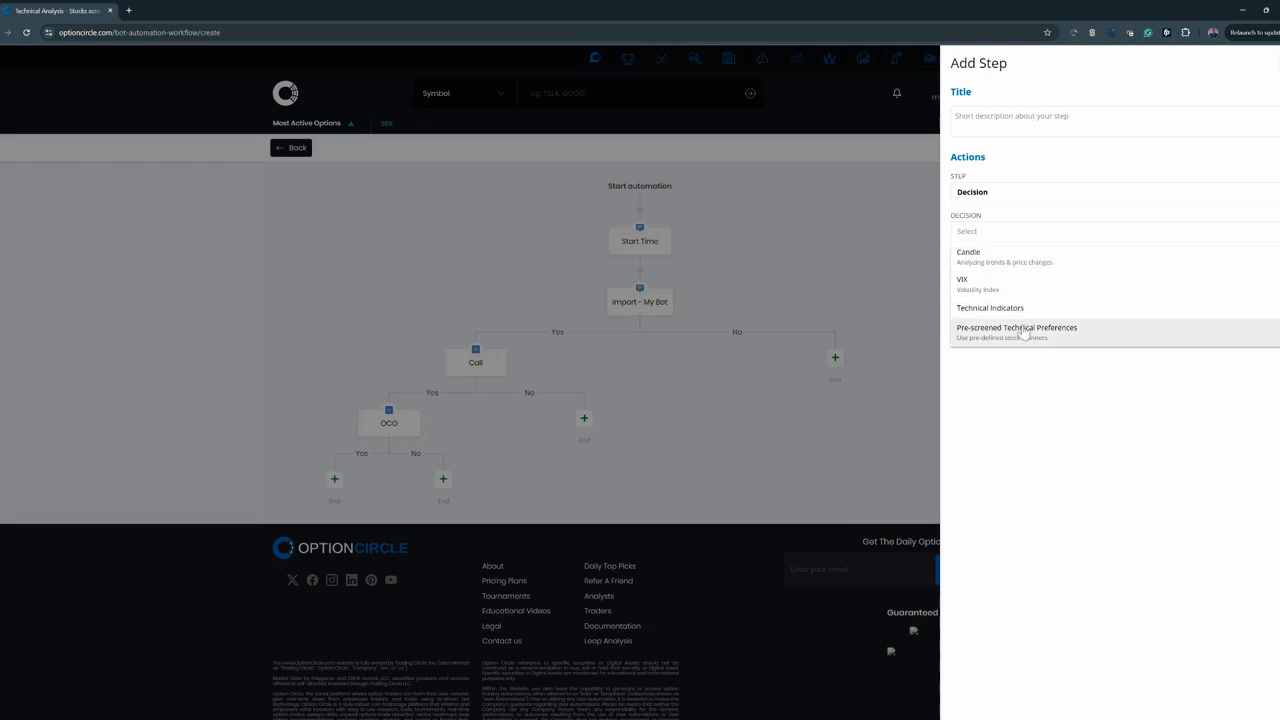
scroll("down", 3)
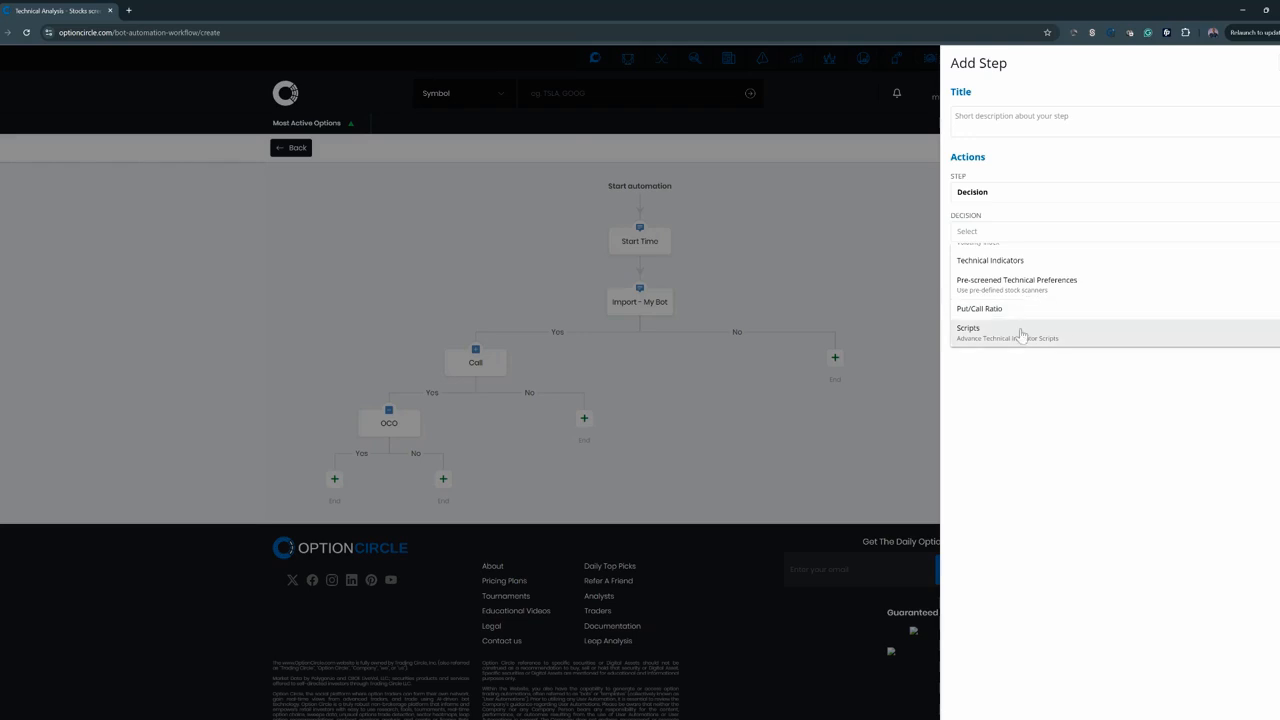
left_click(988, 260)
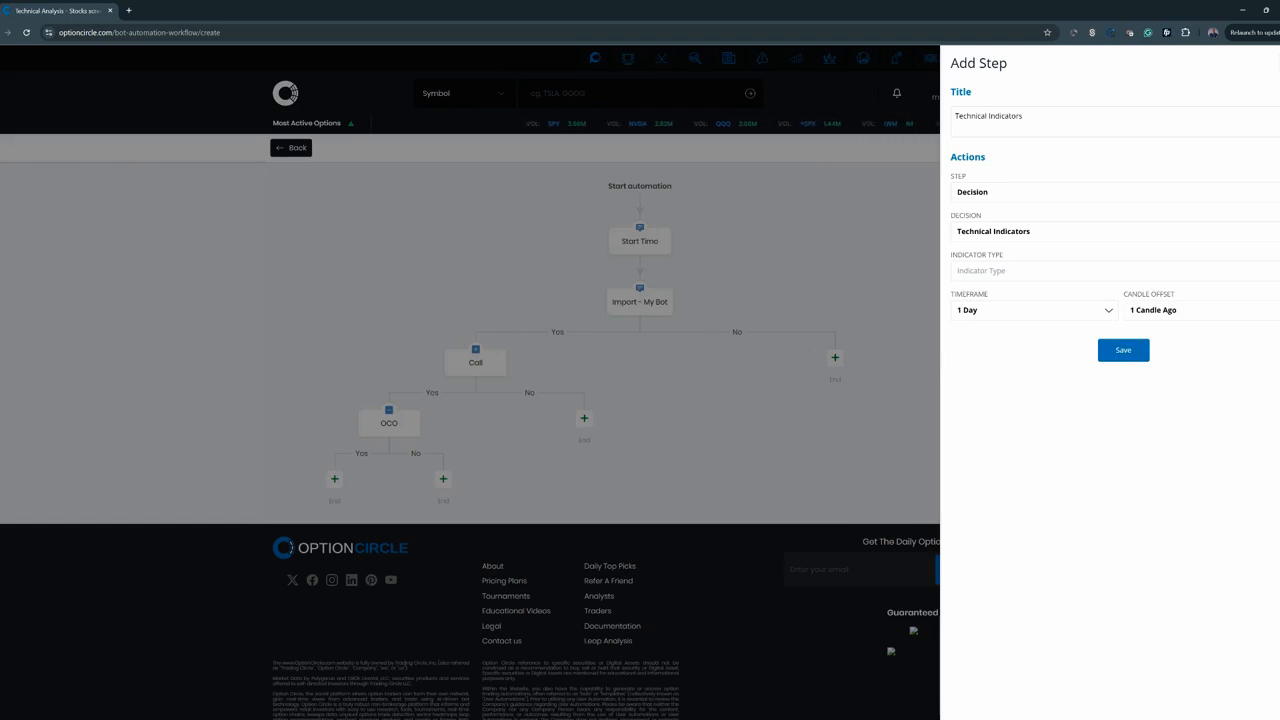
Step: Make it an Oscillators decision requiring RSI(14) between 50 and 70, save, with Call on the Yes path
left_click(1110, 270)
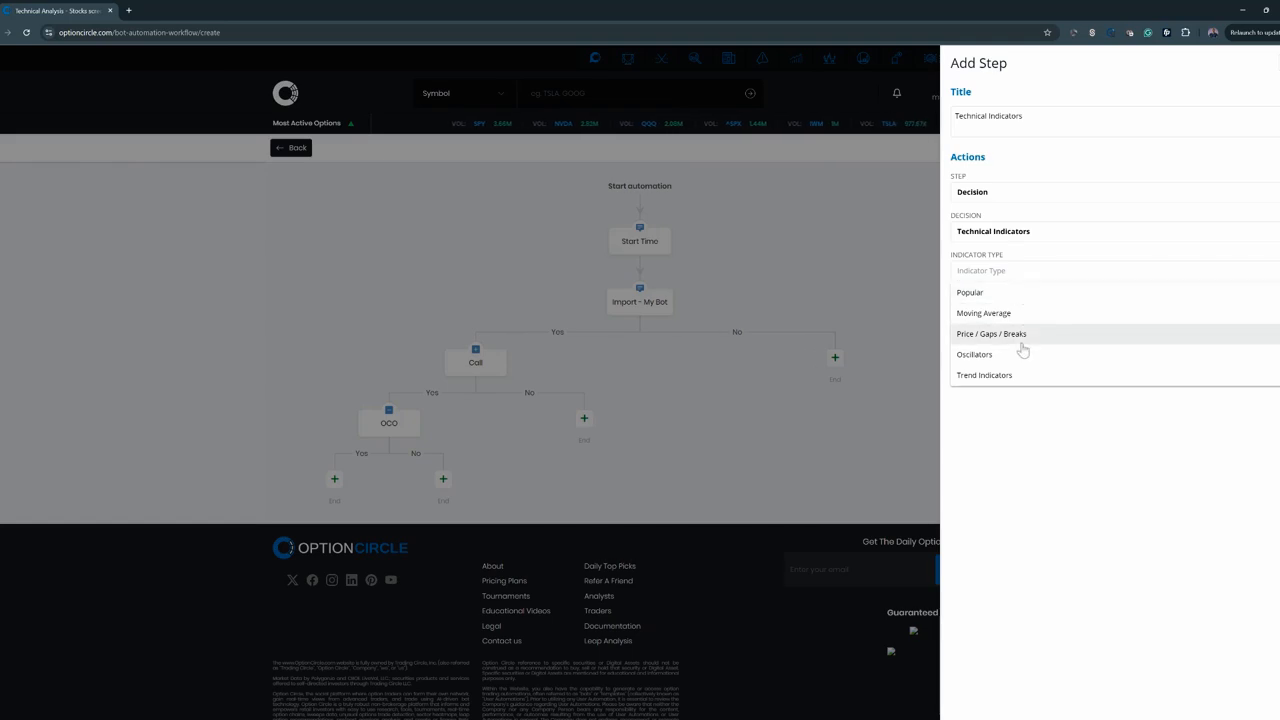
left_click(974, 354)
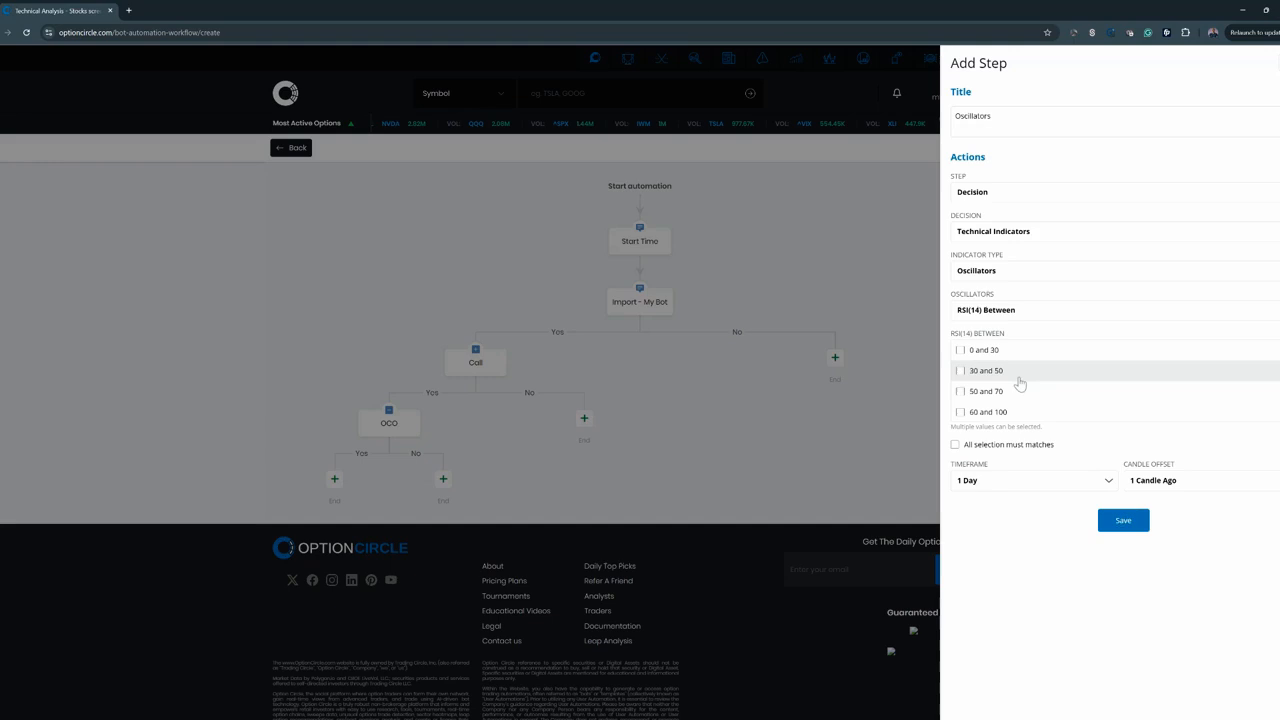
left_click(960, 390)
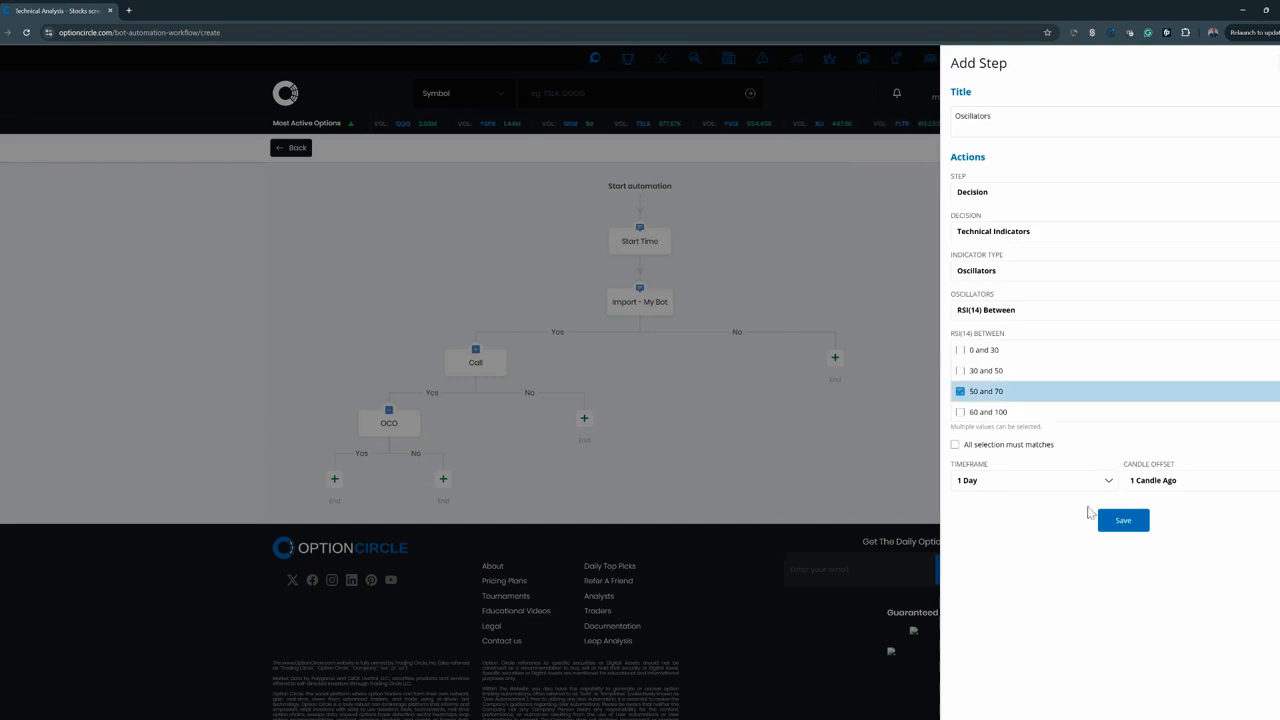
left_click(1122, 520)
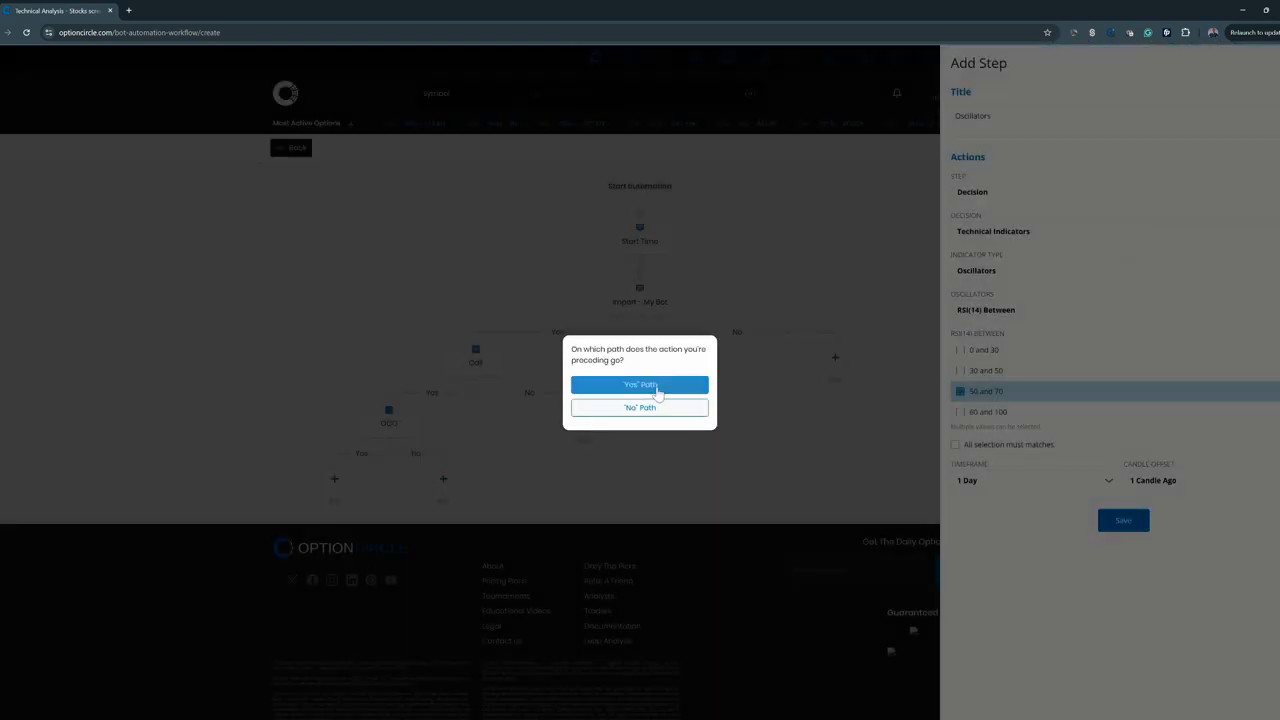
left_click(640, 384)
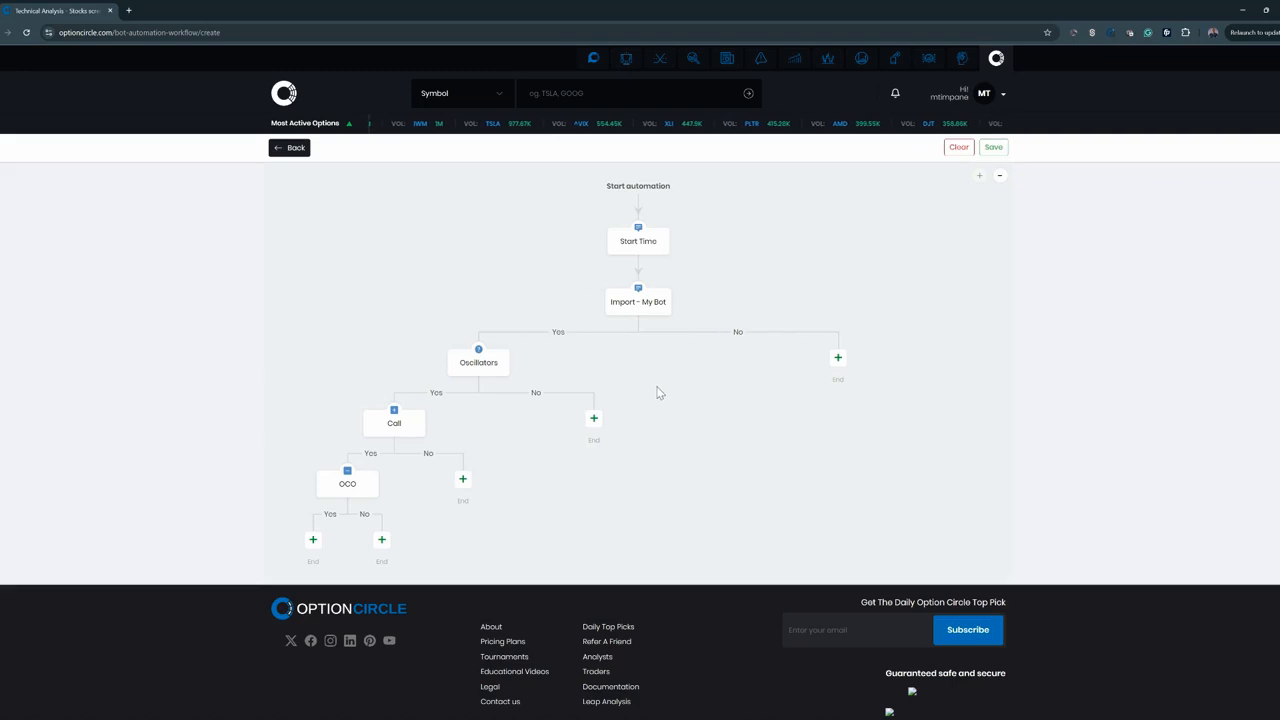